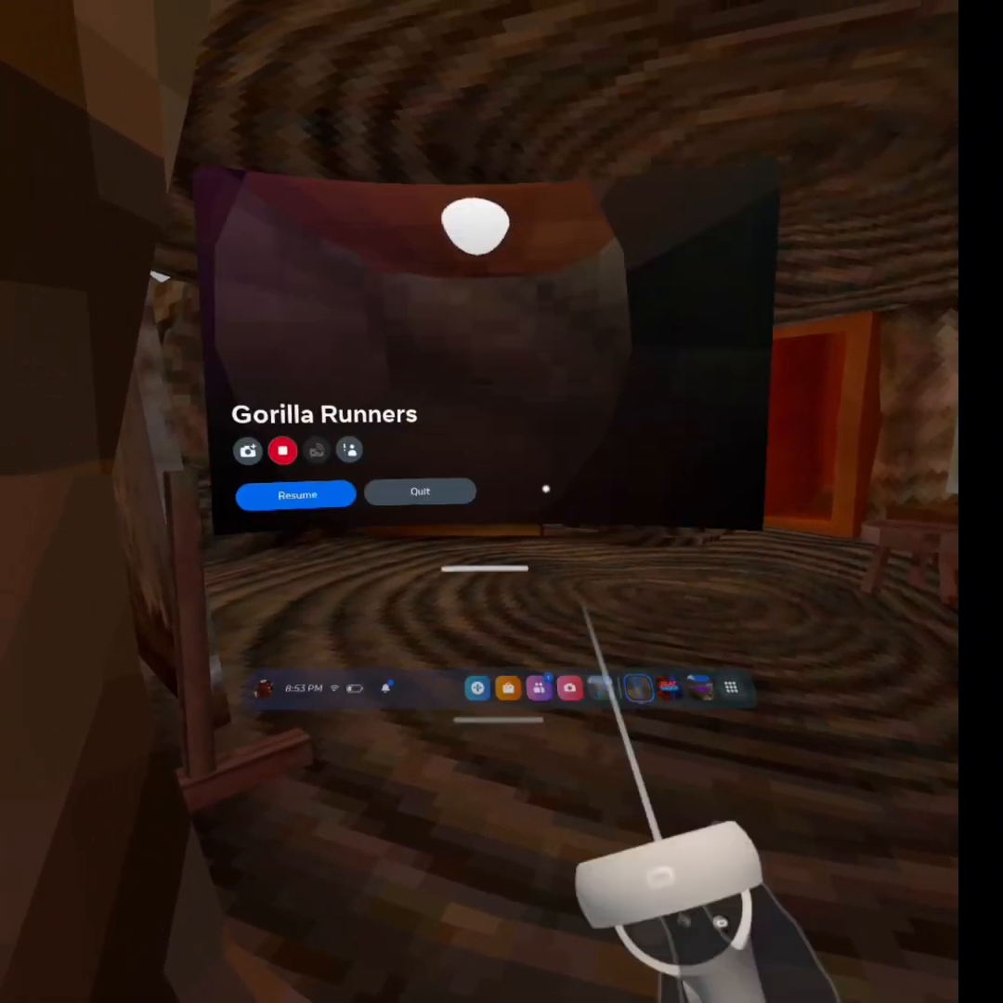
{"action": "mouse_move", "coordinate": [502, 501]}
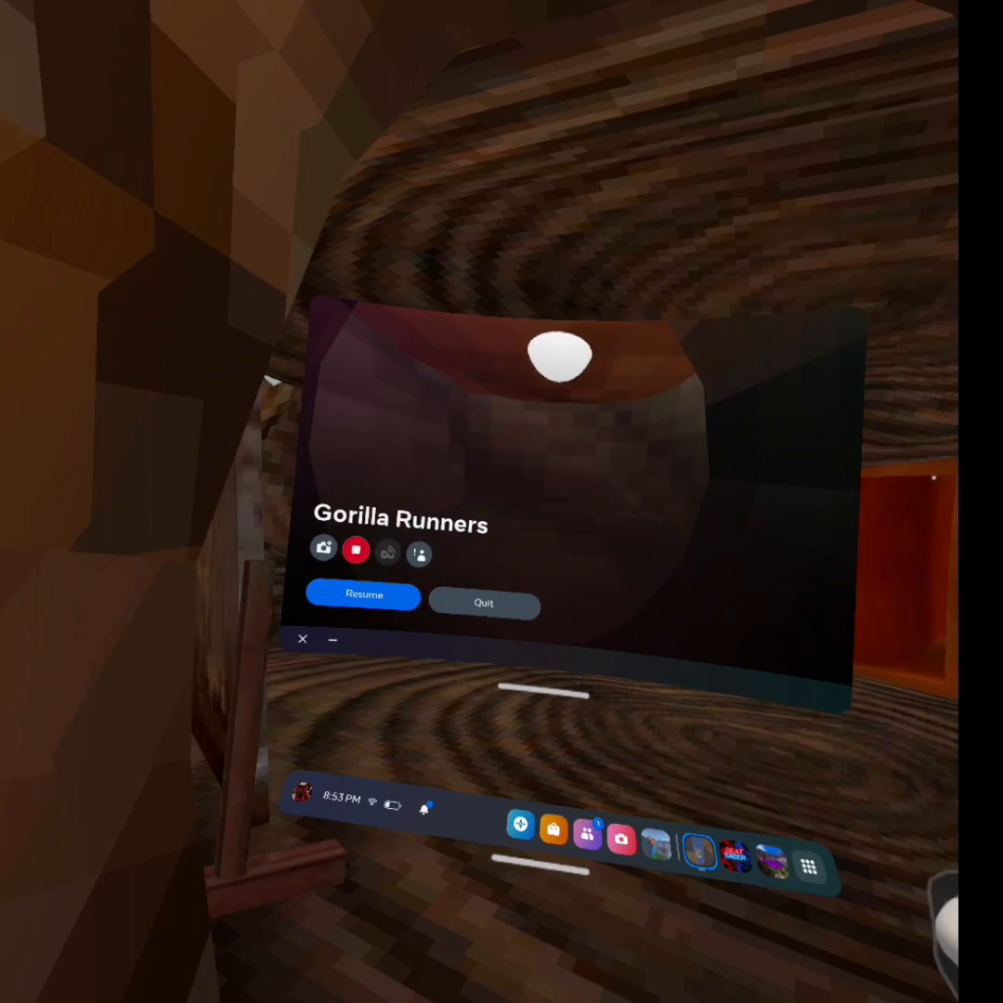
- Resume the paused Gorilla Runners game from the Quest pause overlay
{"action": "left_click", "coordinate": [363, 595]}
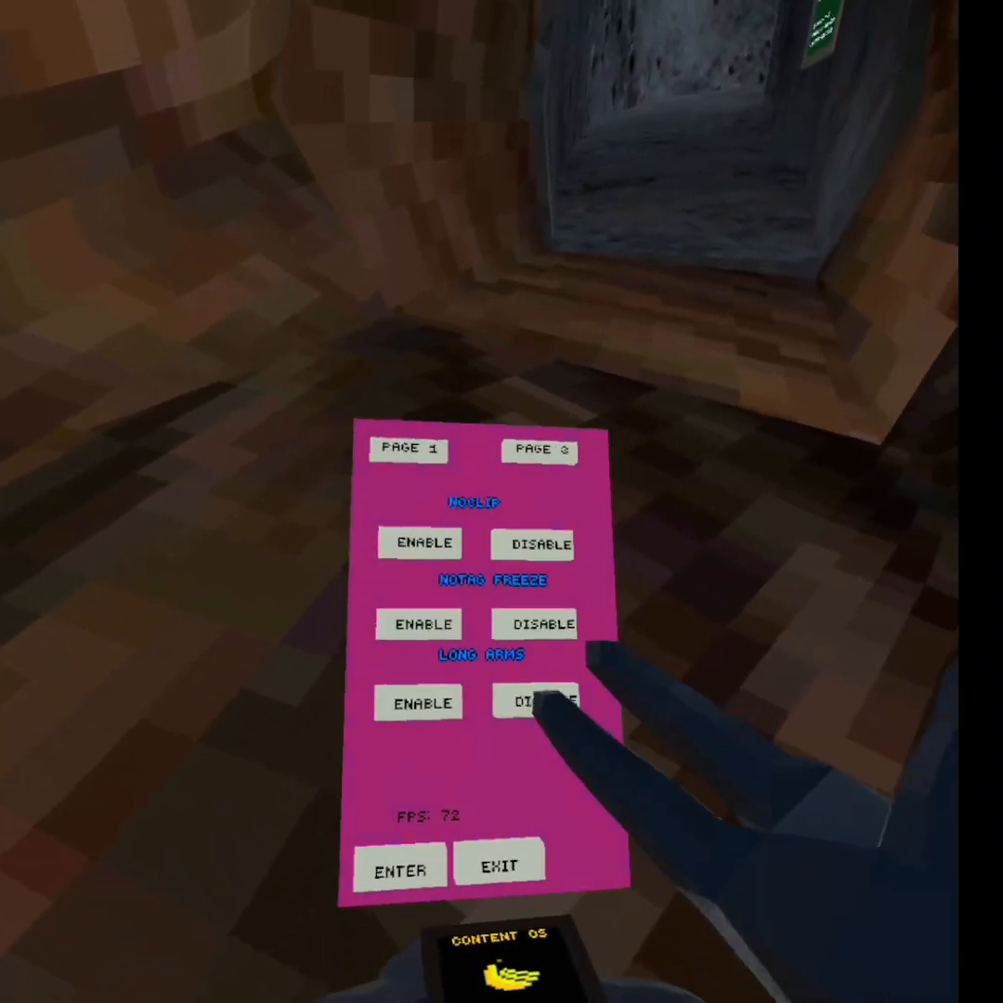
- Disable the Long Arms mod and switch to the second mod page
{"action": "left_click", "coordinate": [539, 452]}
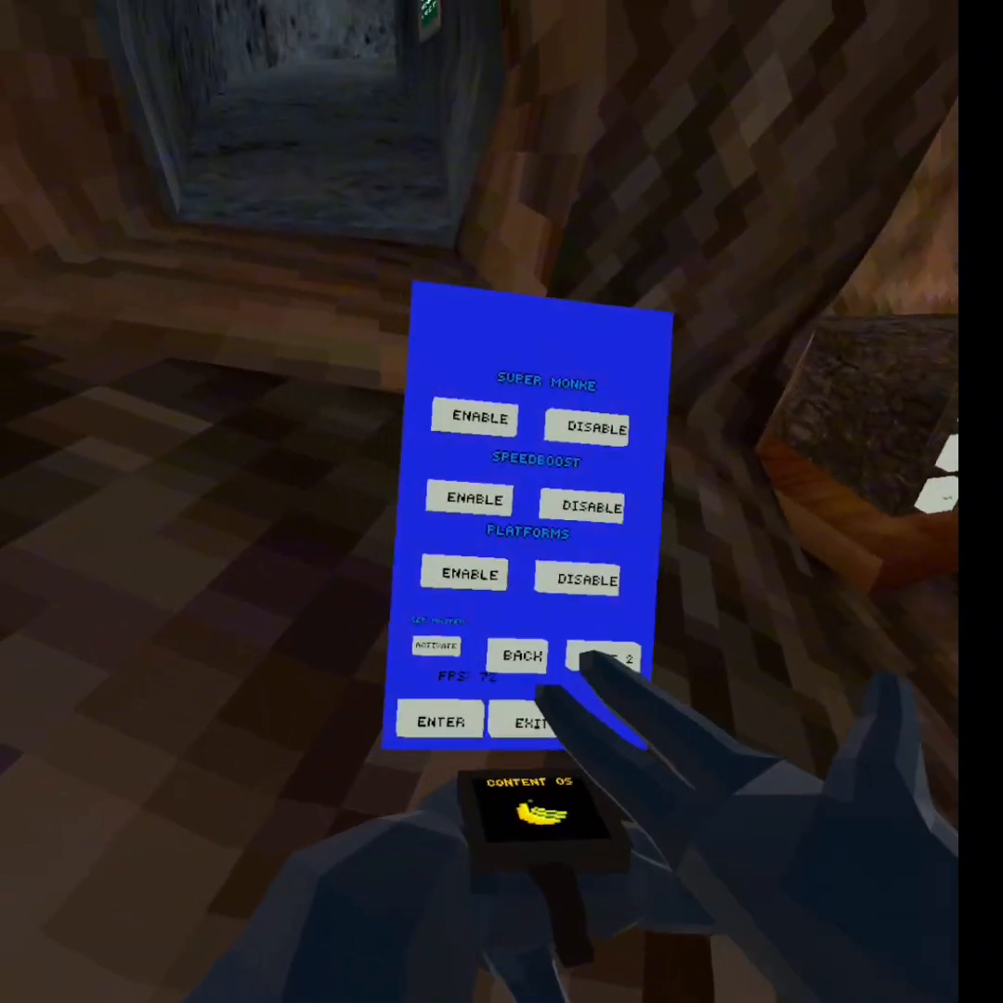
{"action": "left_click", "coordinate": [609, 659]}
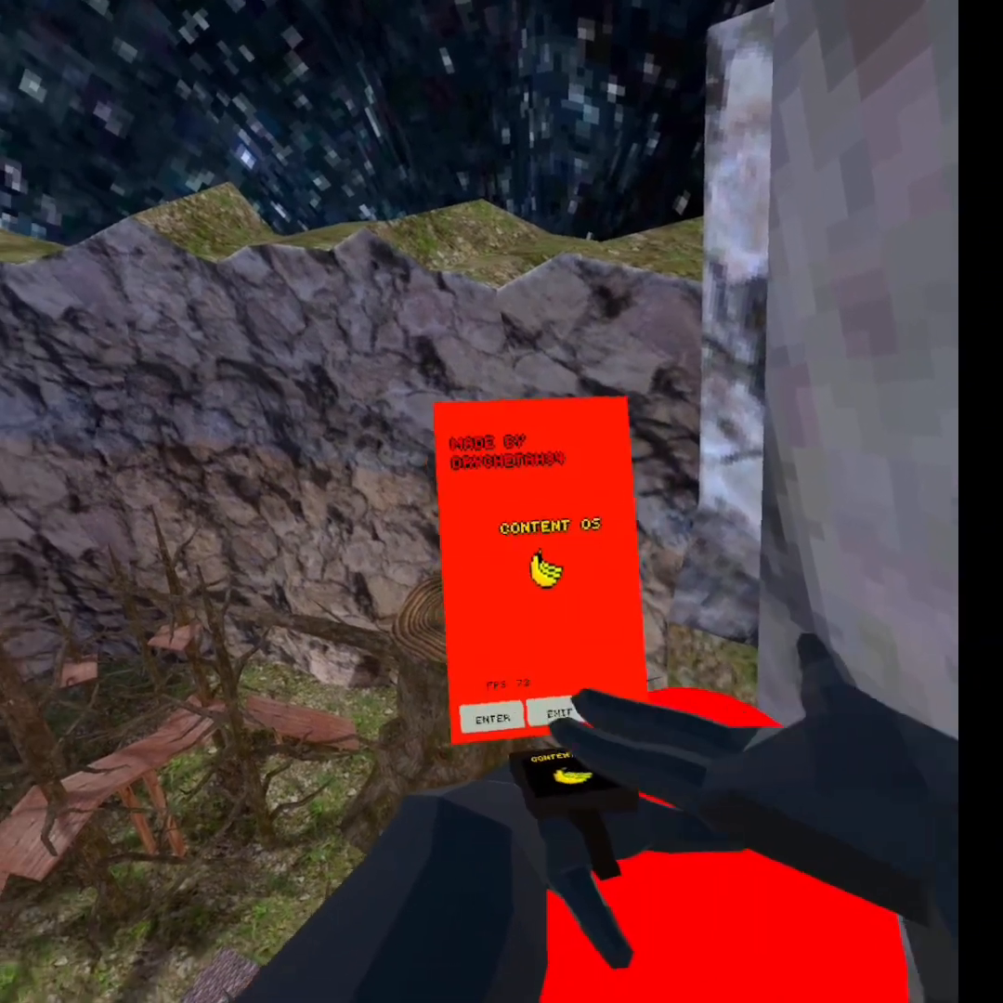
- Press Exit on the mod menu home screen
{"action": "left_click", "coordinate": [488, 720]}
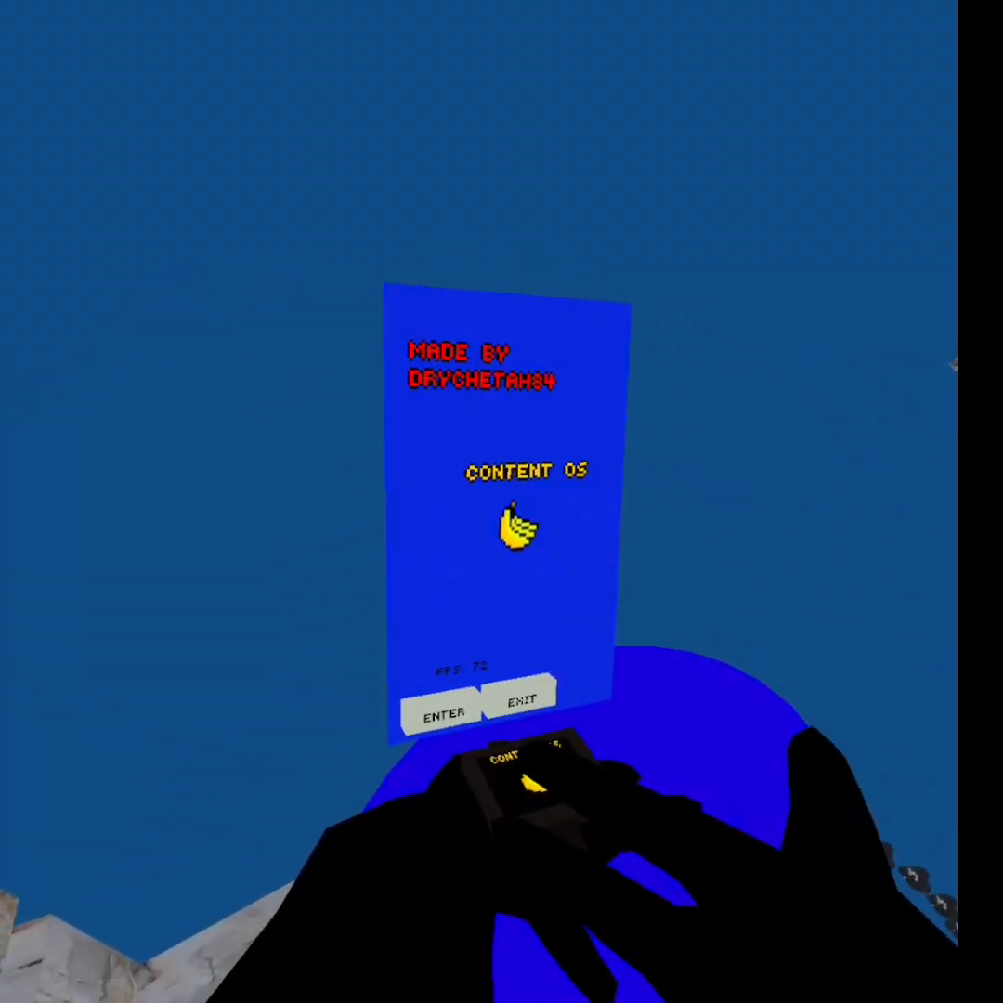
- Press Enter on the home screen to show the Slide Beta, FPS Watch and Green Screen page
{"action": "left_click", "coordinate": [440, 714]}
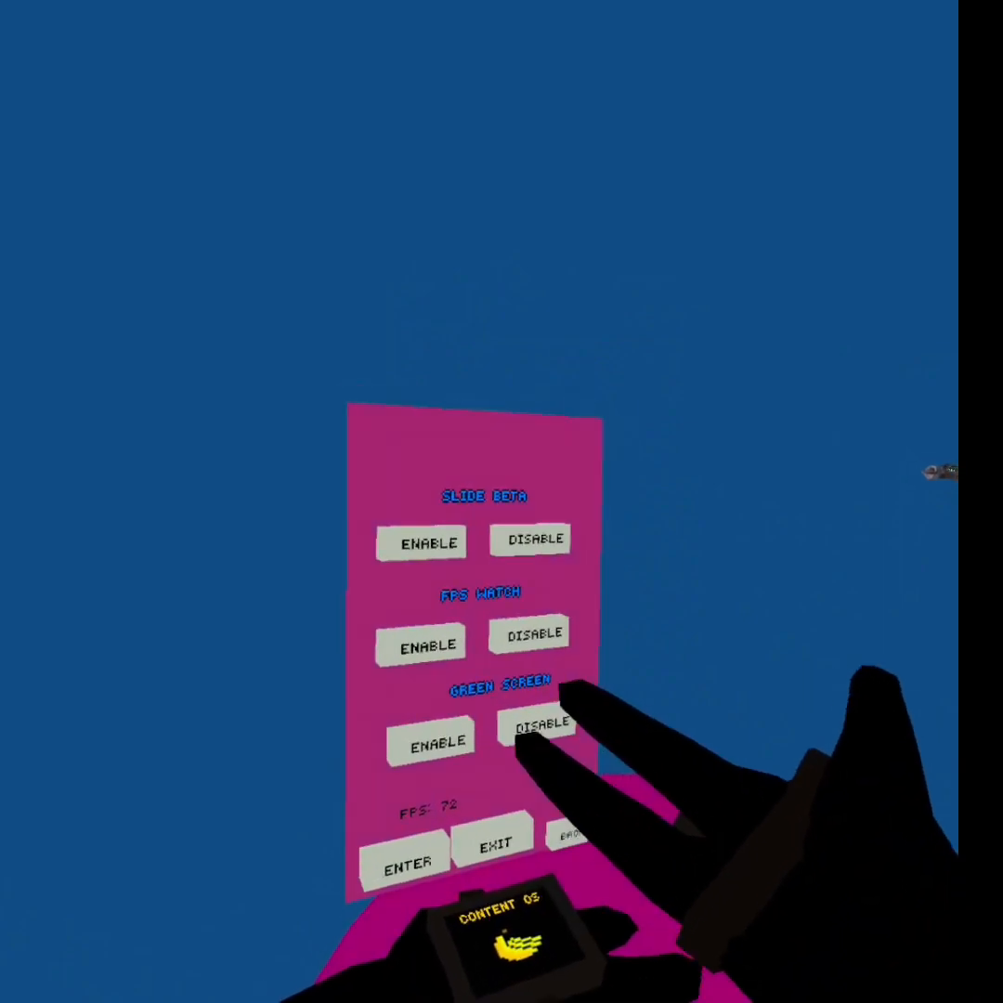